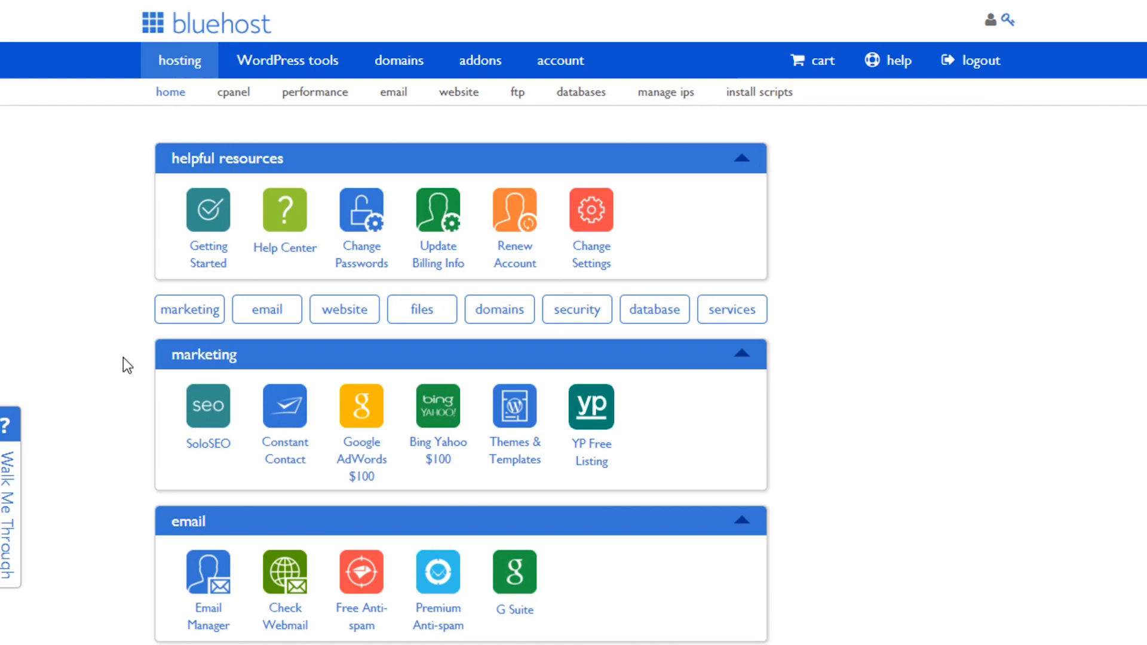
# Launch the WordPress installer and submit elegantthemes.com as the installation domain.
pyautogui.scroll(-3)
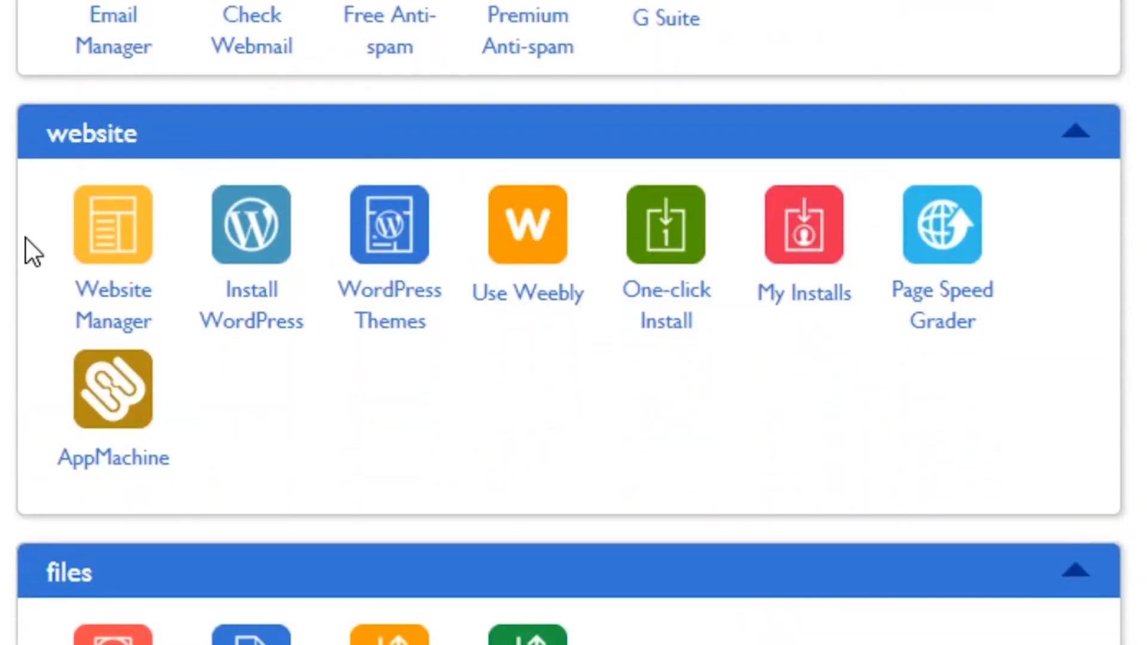
pyautogui.moveTo(11, 259)
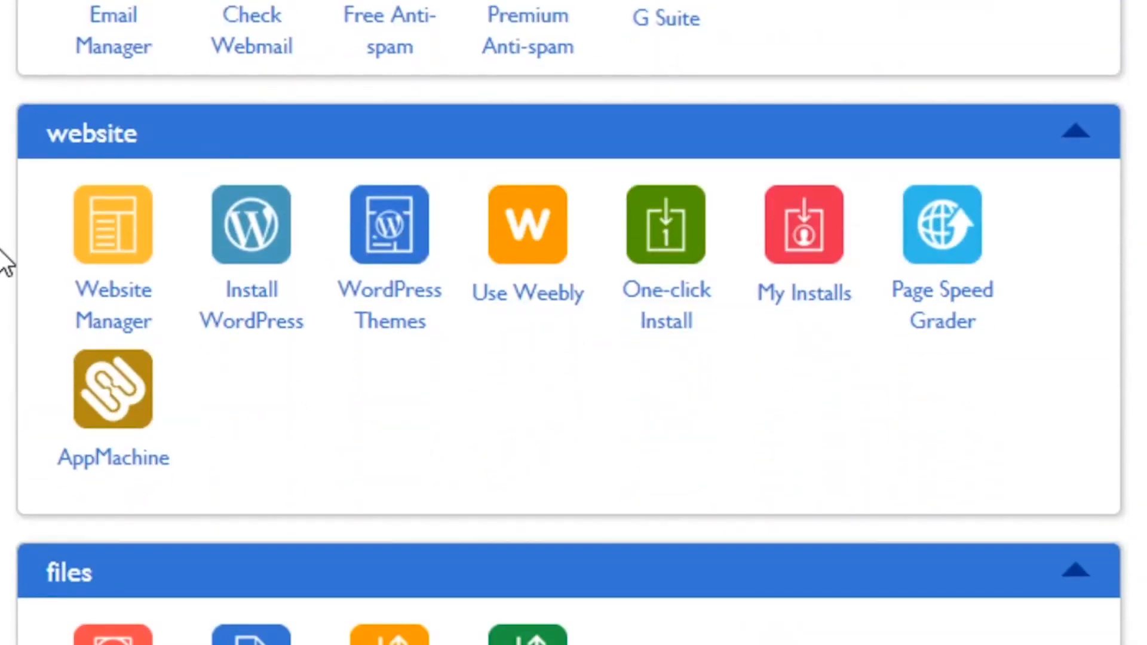
pyautogui.moveTo(251, 234)
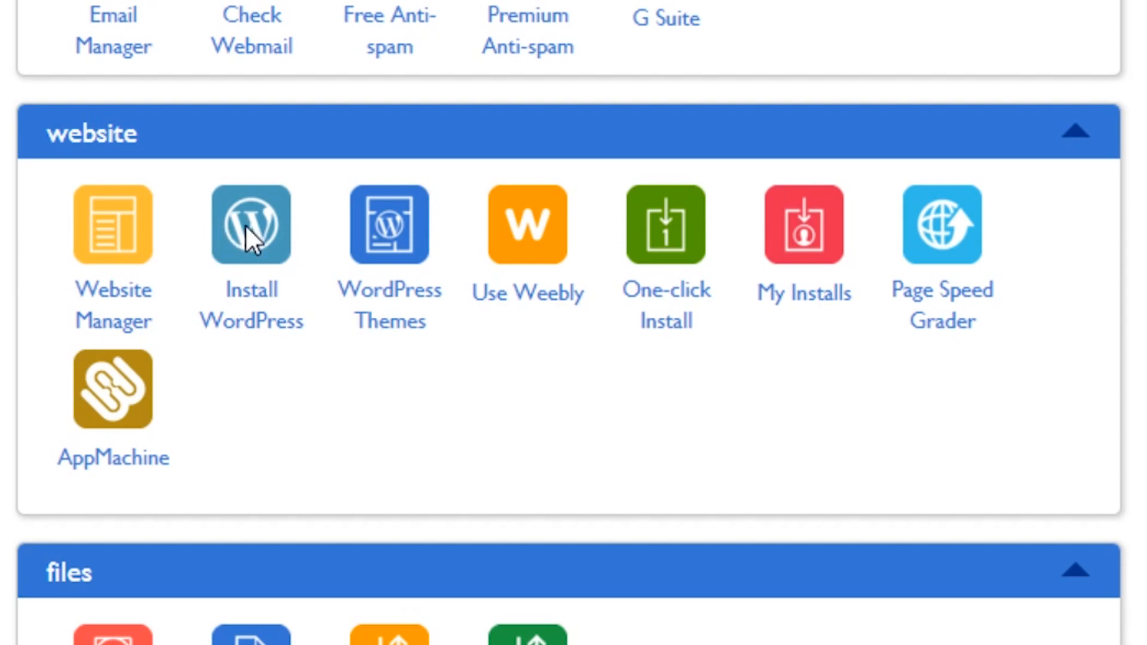
pyautogui.click(251, 224)
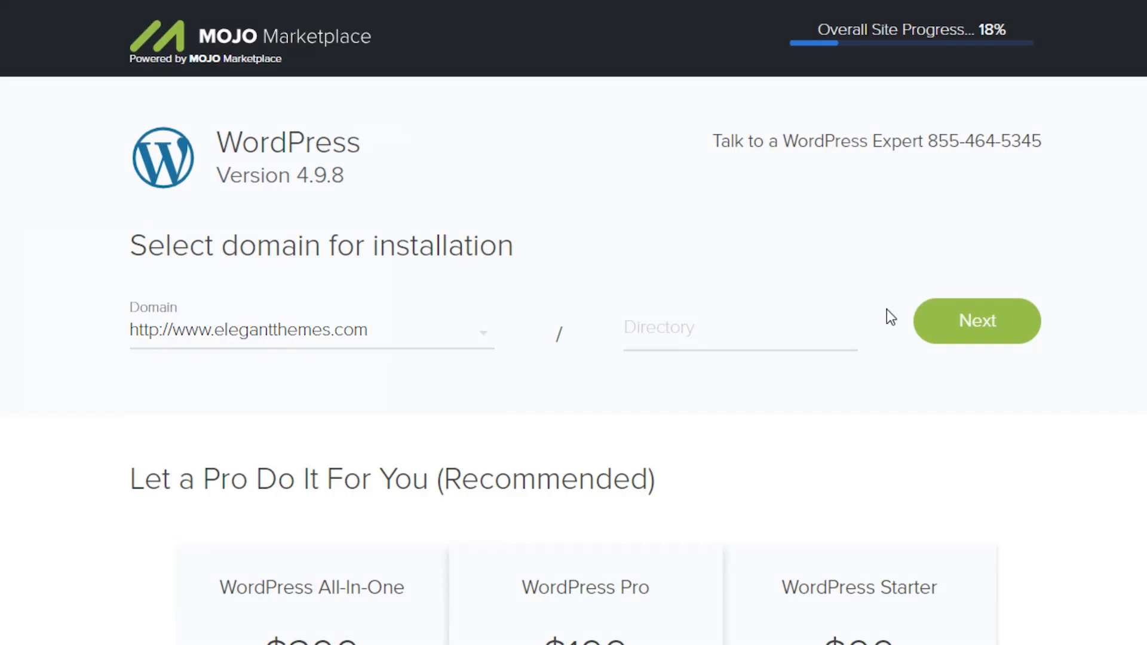
pyautogui.click(977, 320)
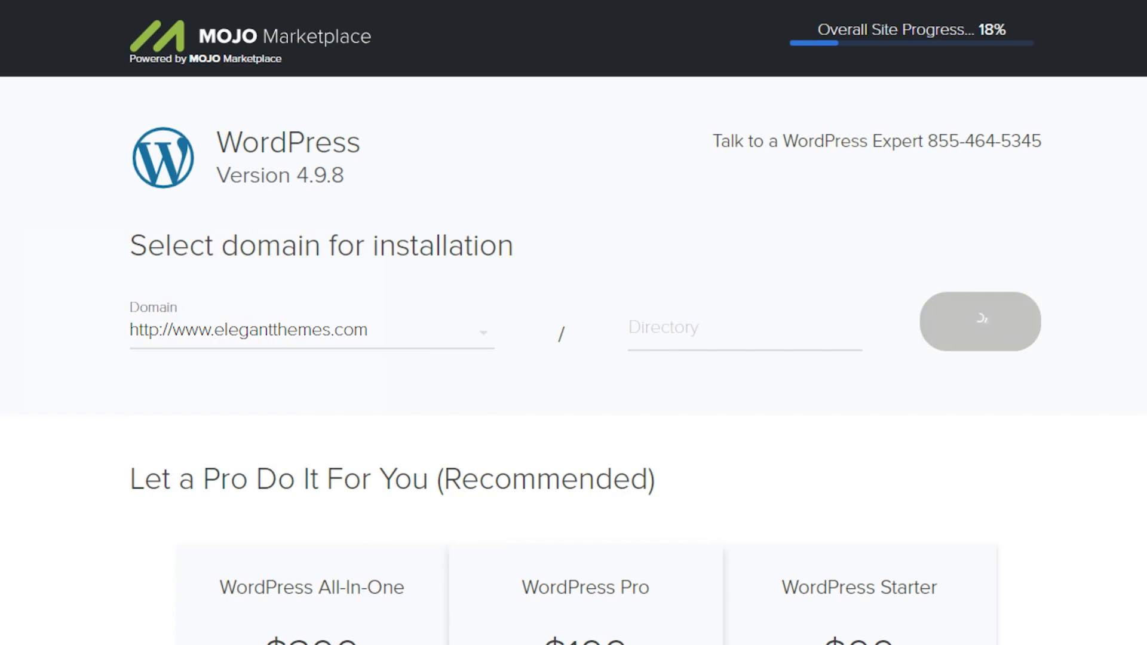
# Submit the Site Name, admin username, email and password with all three checkboxes agreed.
pyautogui.click(980, 321)
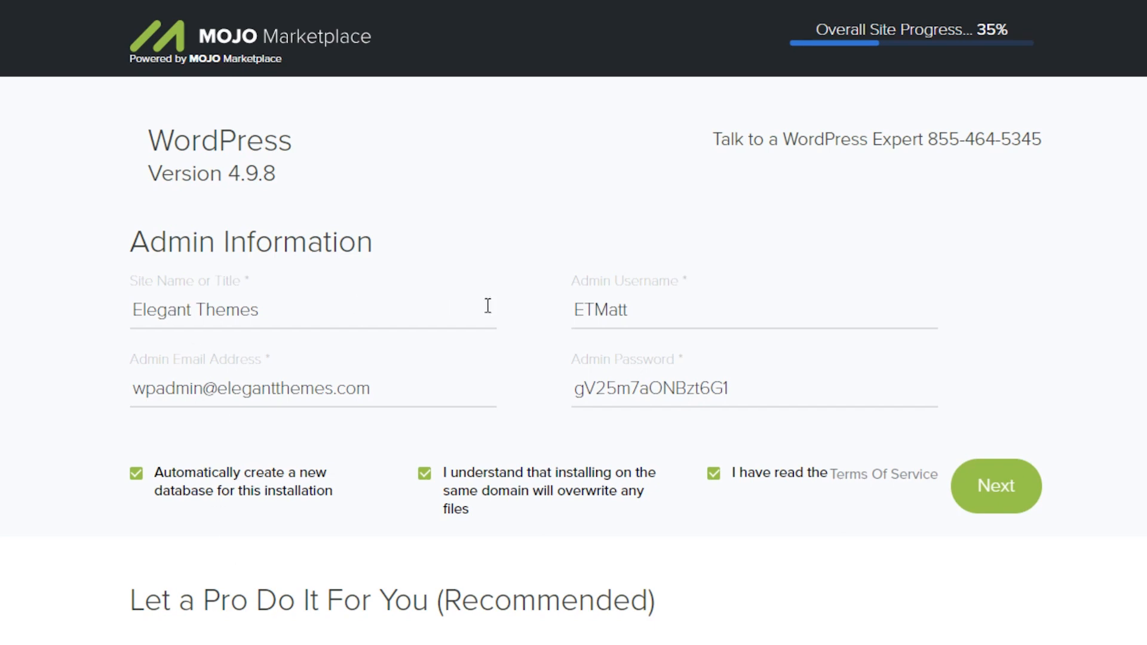
pyautogui.moveTo(42, 421)
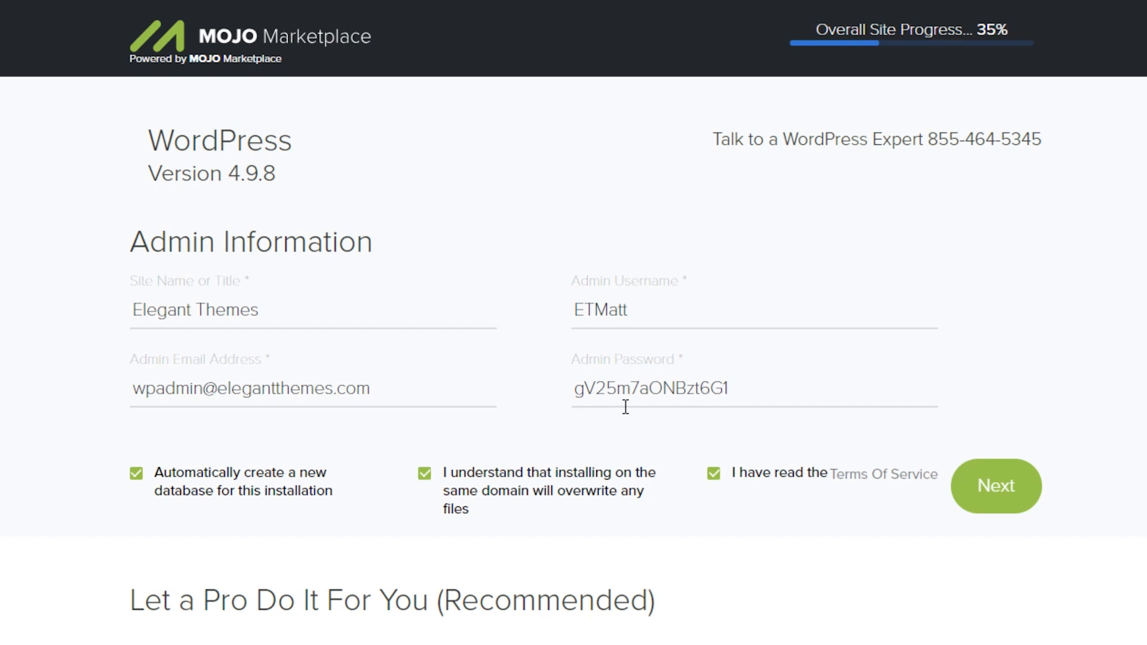
pyautogui.moveTo(774, 558)
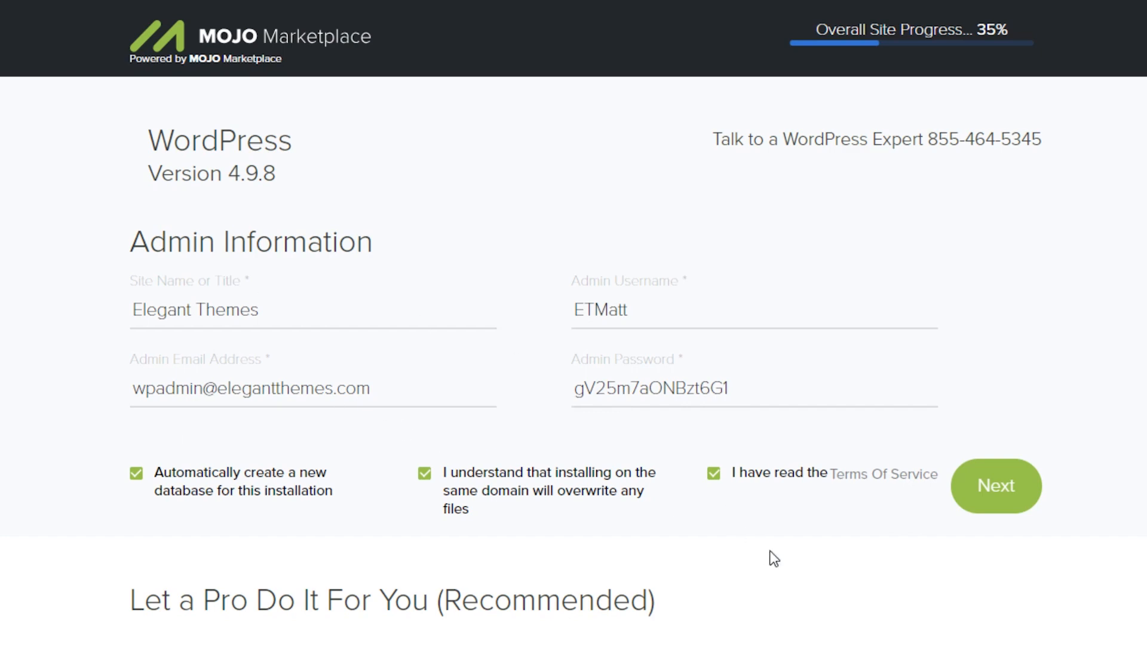
pyautogui.click(996, 486)
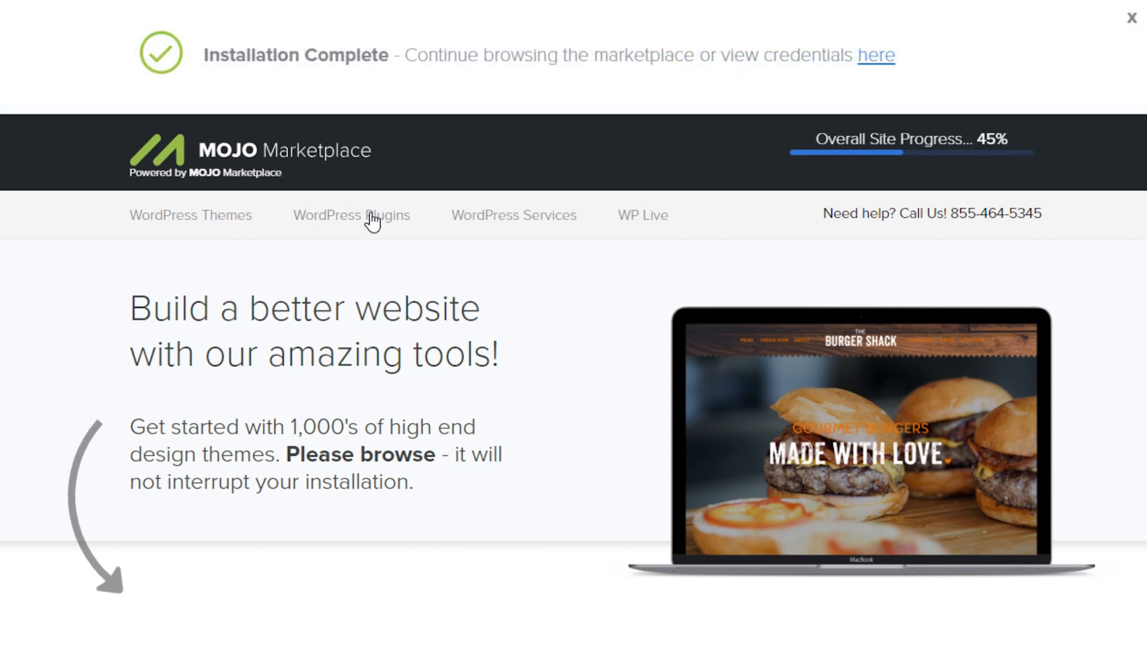
pyautogui.moveTo(668, 130)
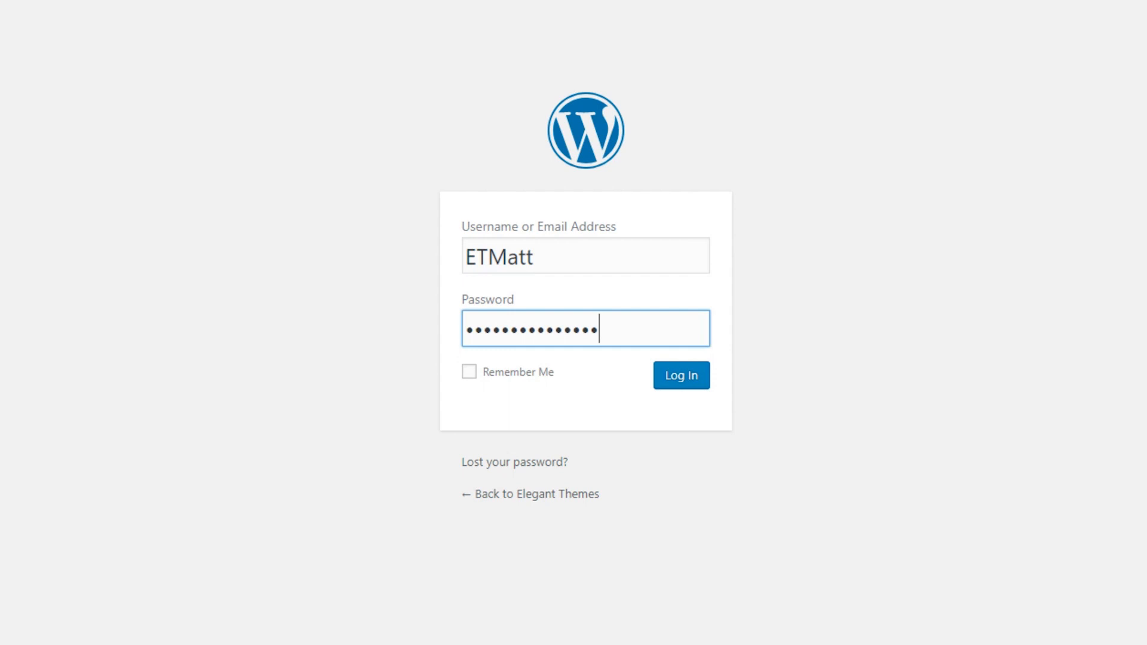
# Log in to the Elegant Themes dashboard, then open Visit Site from the admin bar.
pyautogui.click(680, 375)
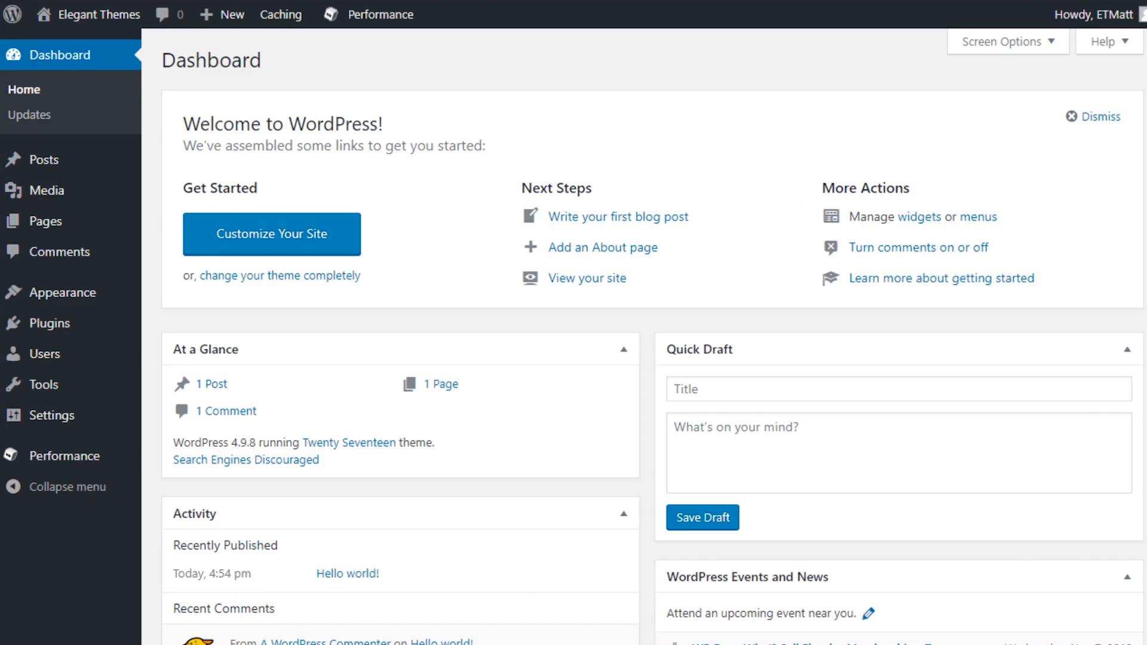
pyautogui.moveTo(96, 14)
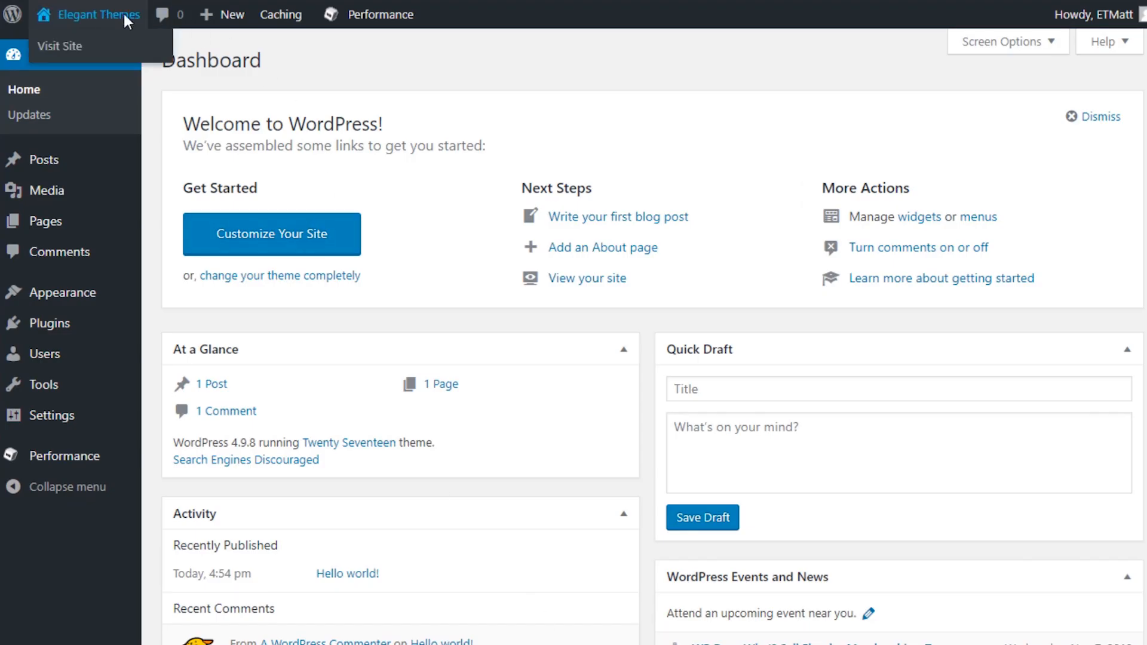
pyautogui.click(60, 46)
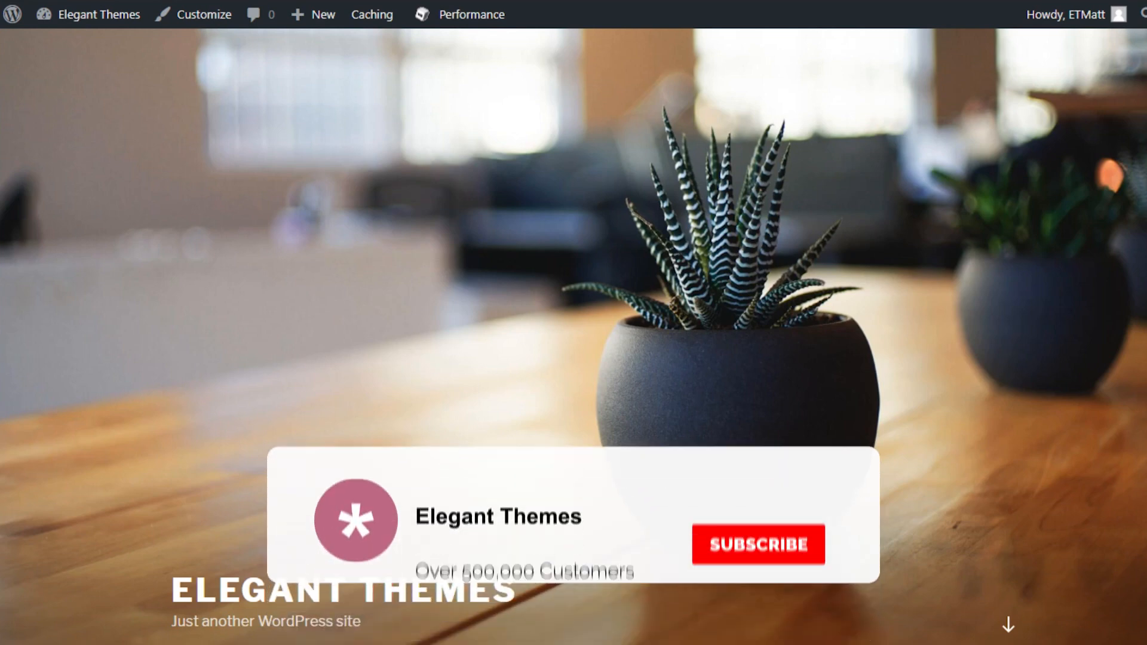
pyautogui.click(756, 544)
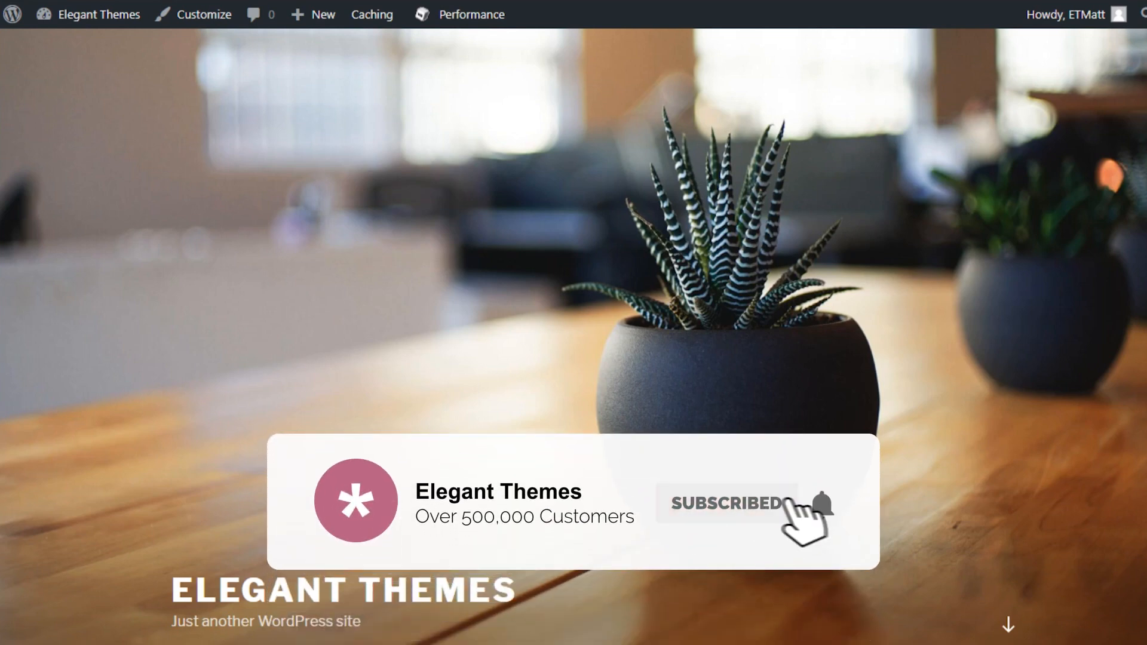